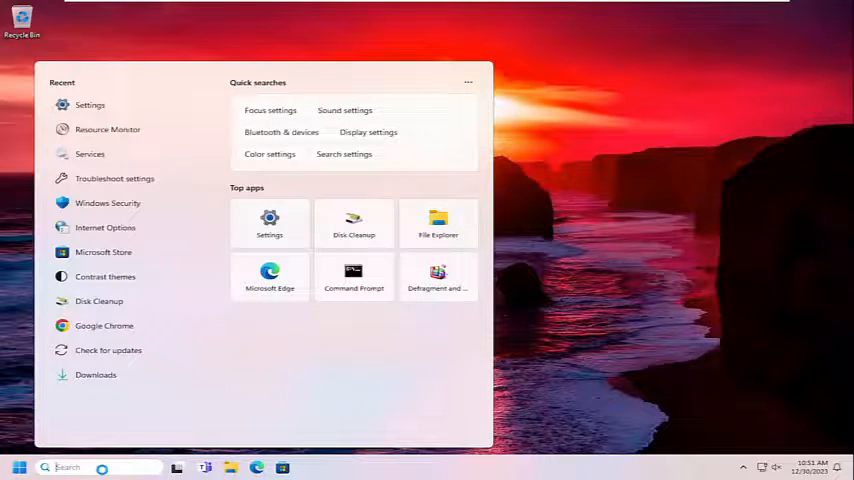
Launch Settings from Start search and go to the Apps section
type("settings")
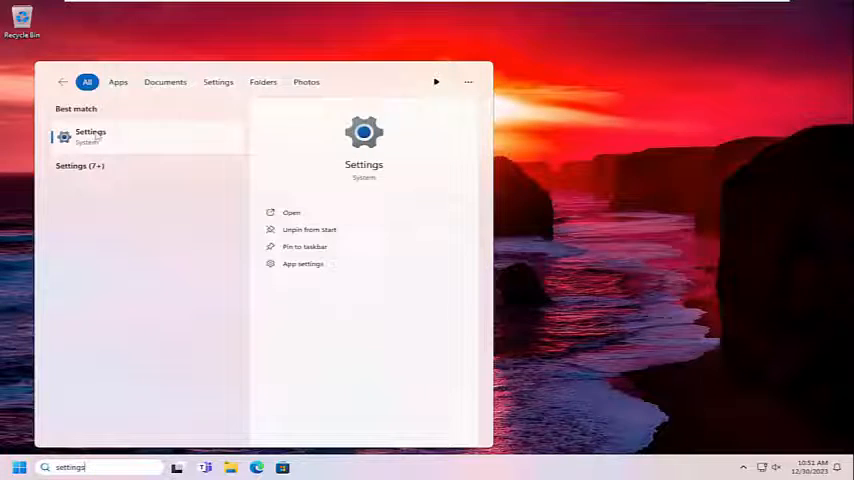
left_click(291, 212)
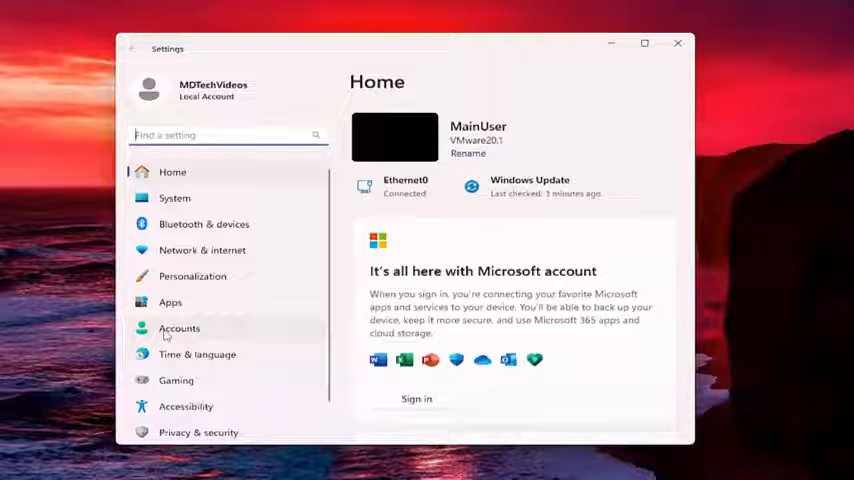
left_click(170, 302)
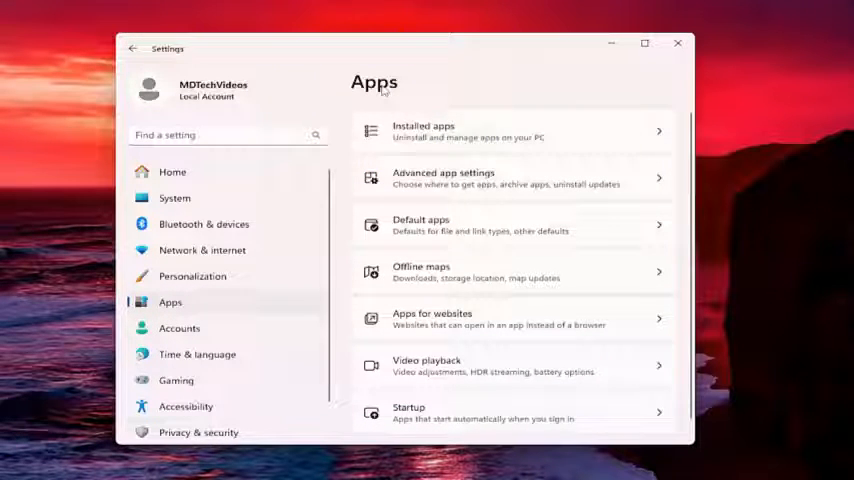
Find Microsoft Photos in Installed apps and open its Advanced options
left_click(510, 131)
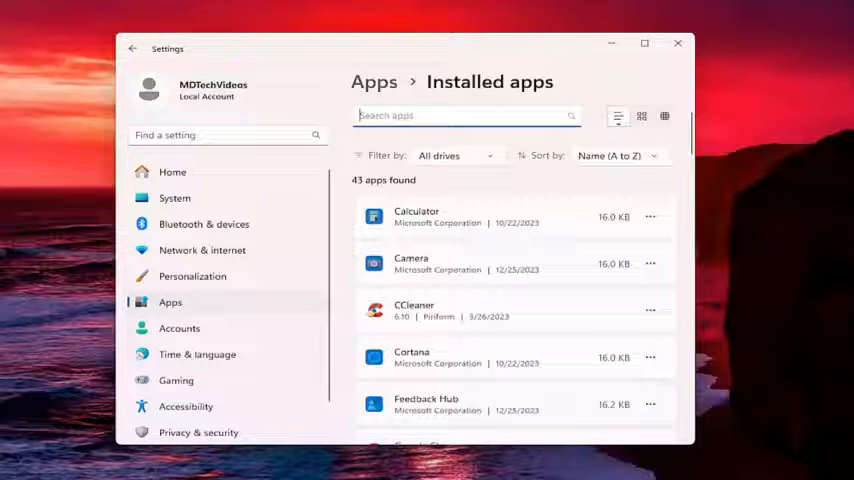
type("microsoft photos")
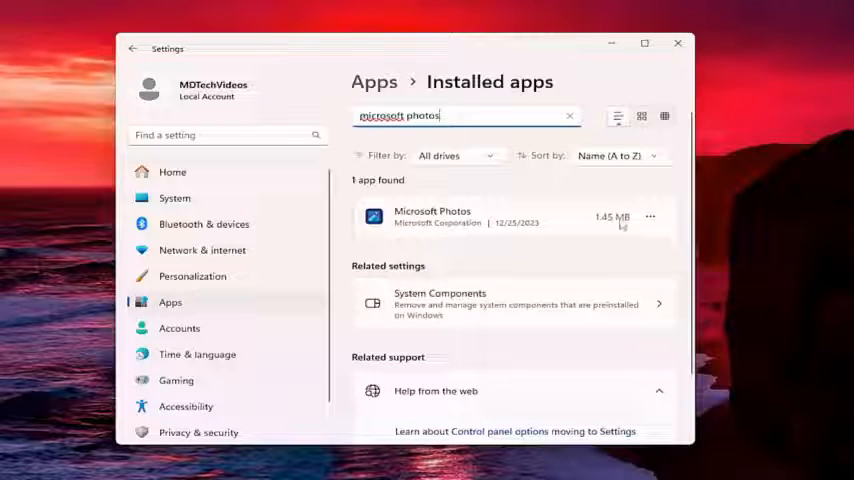
left_click(650, 217)
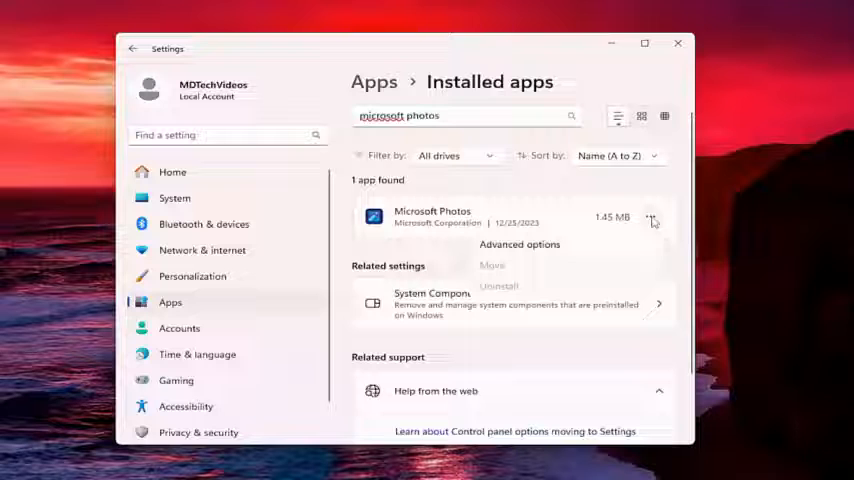
left_click(519, 244)
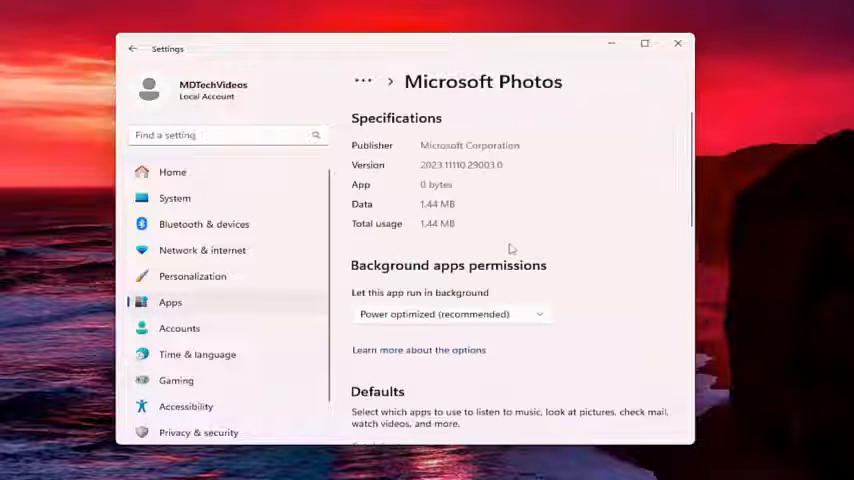
Repair Microsoft Photos from the Reset section, keeping its data
scroll("down", 3)
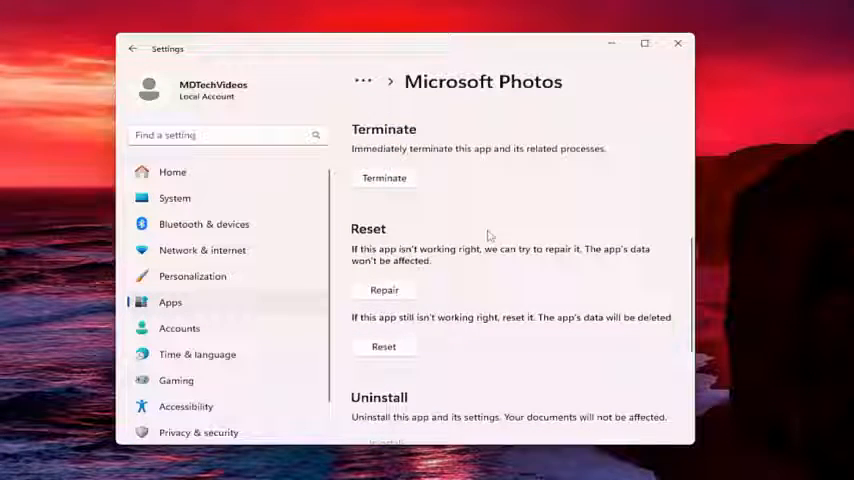
mouse_move(445, 258)
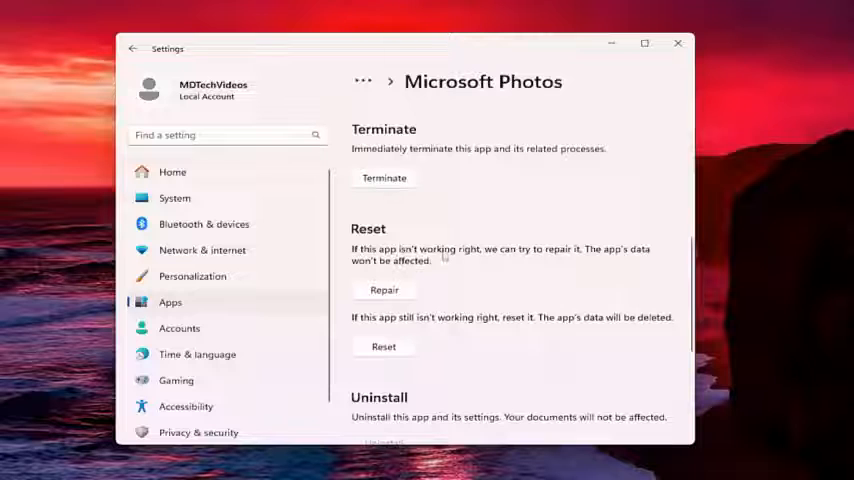
mouse_move(400, 280)
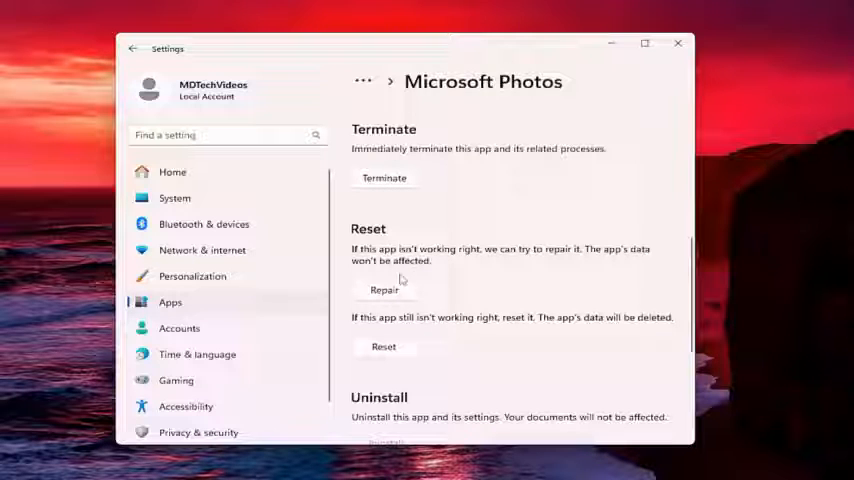
left_click(384, 290)
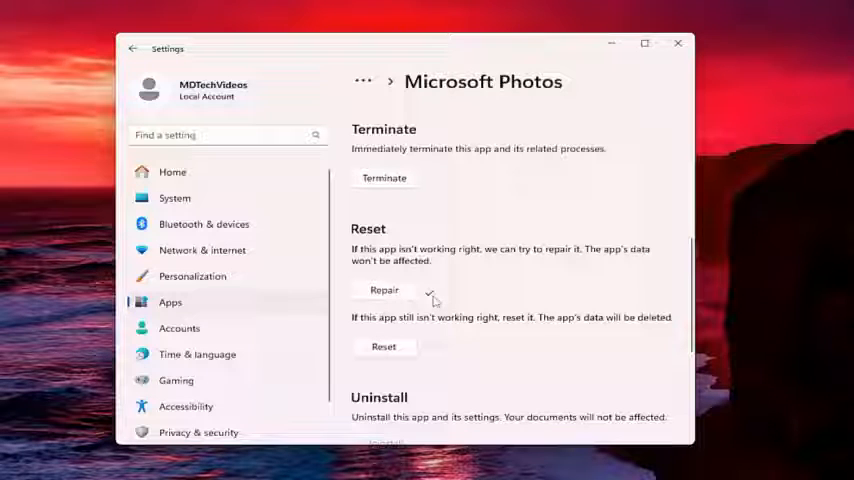
mouse_move(420, 297)
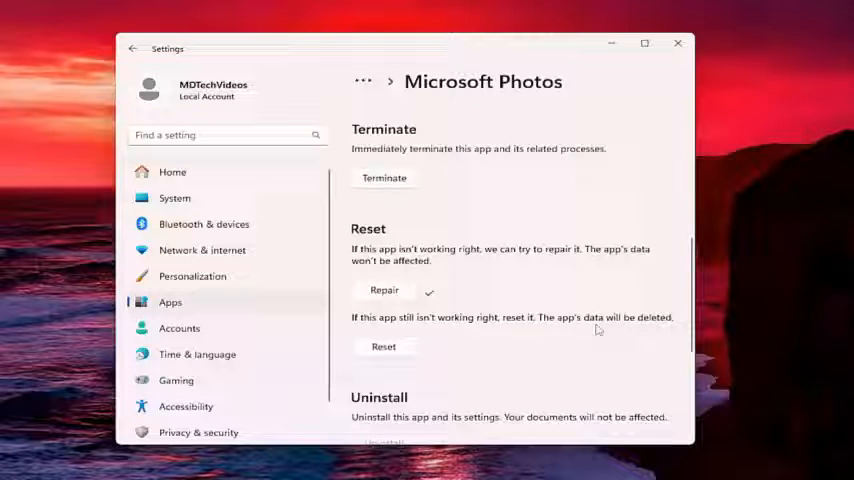
Confirm the Microsoft Photos reset, deleting its data, and close Settings
left_click(383, 346)
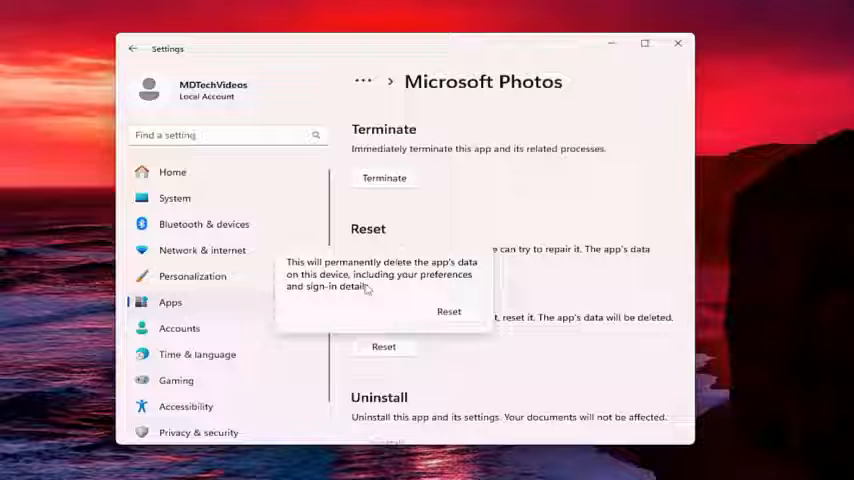
mouse_move(372, 297)
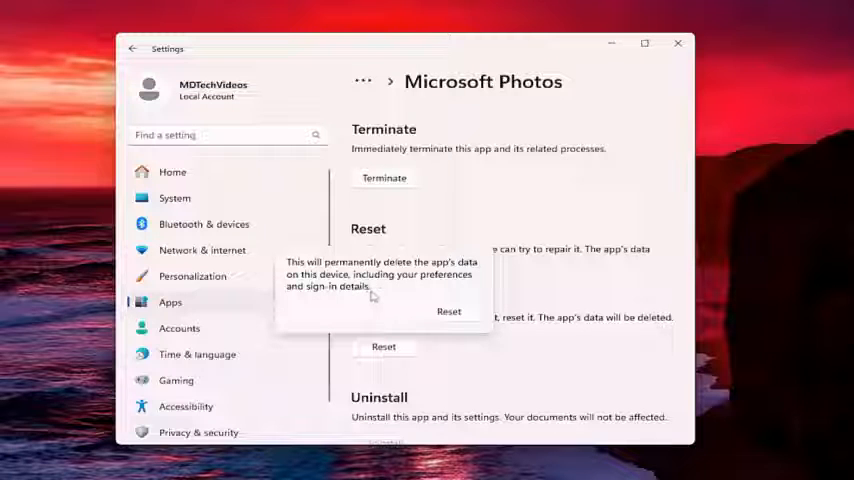
mouse_move(382, 288)
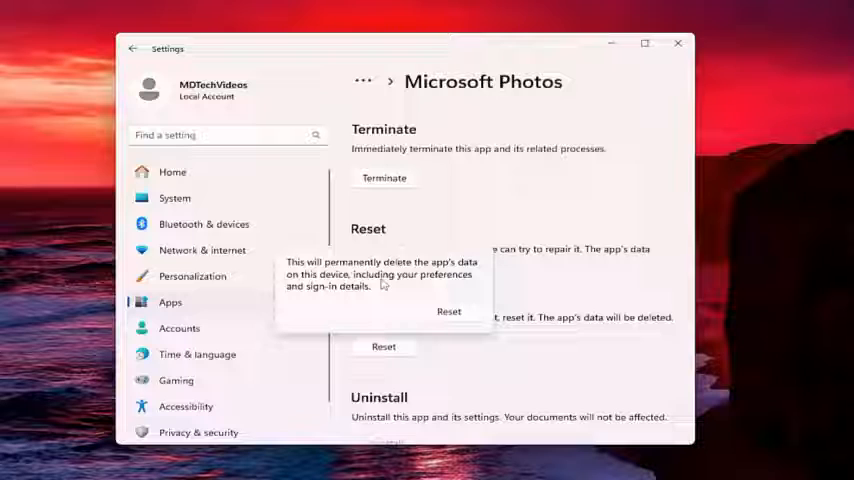
mouse_move(436, 287)
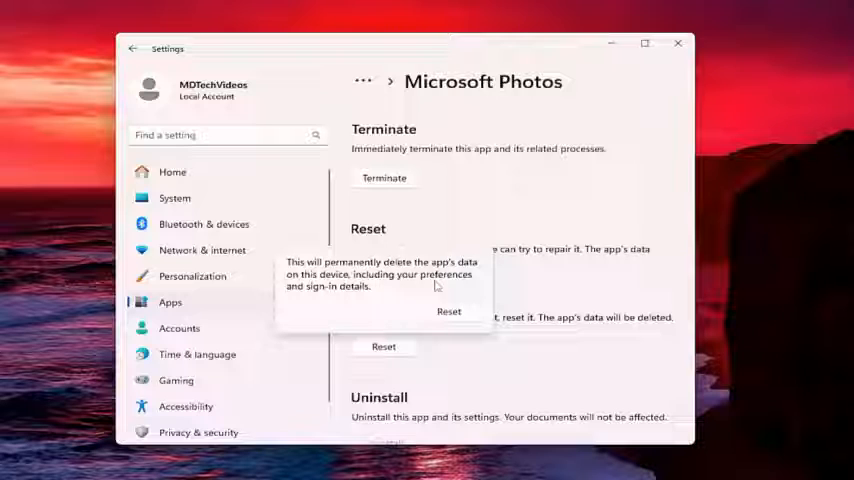
mouse_move(24, 221)
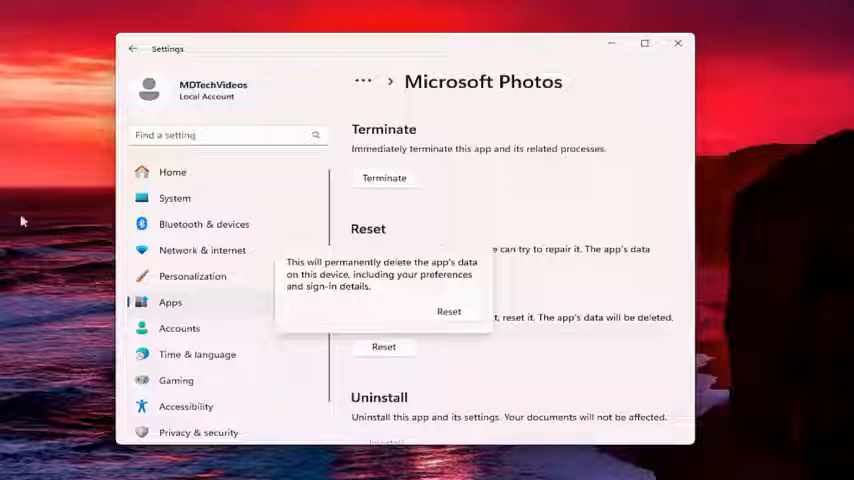
mouse_move(437, 103)
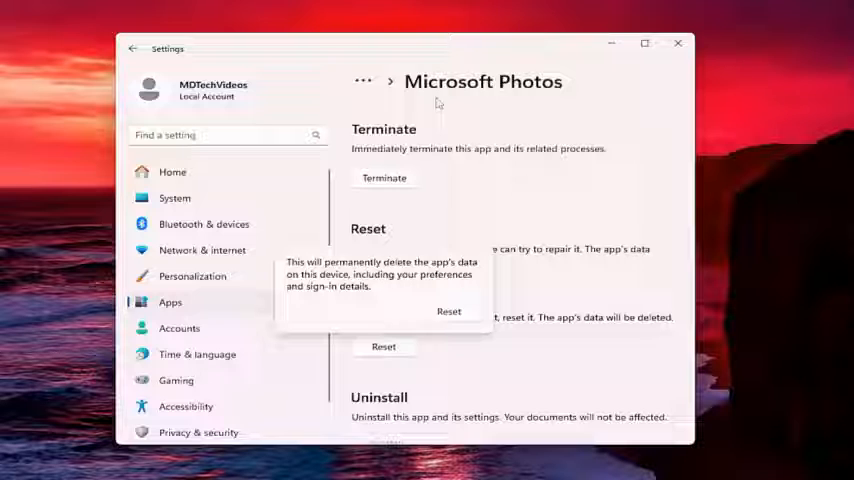
mouse_move(577, 100)
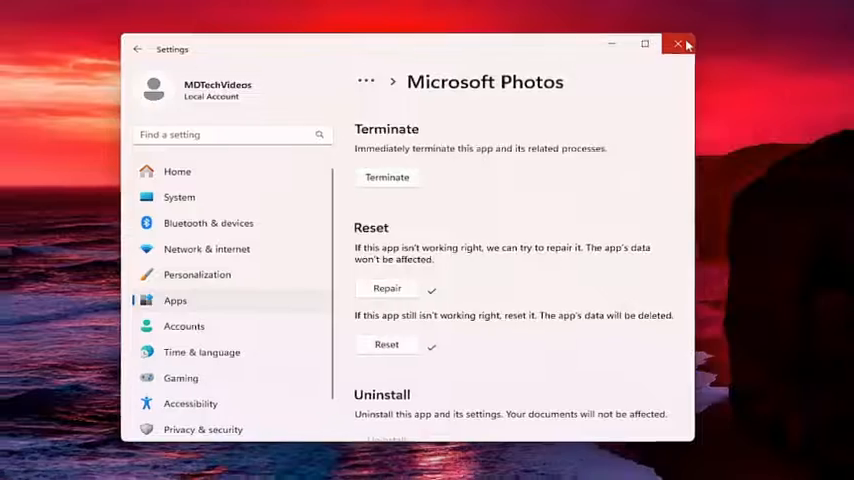
left_click(679, 44)
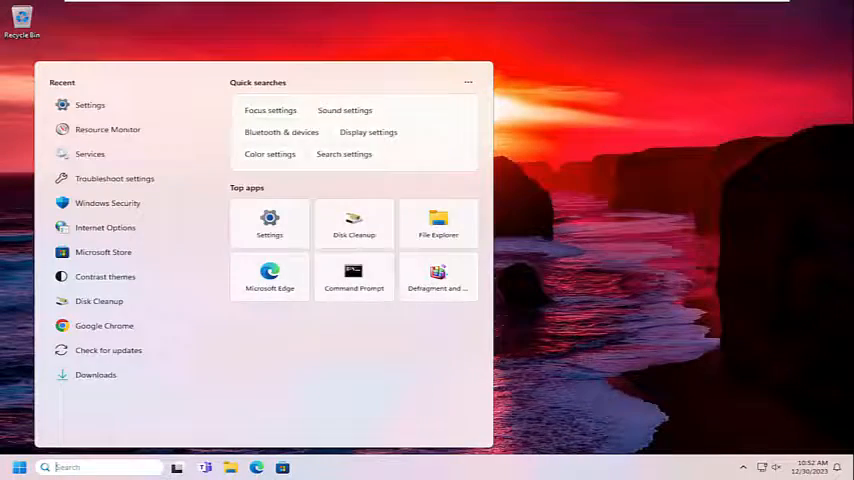
Search for cmd and run Command Prompt as administrator, approving the UAC prompt
type("cmd")
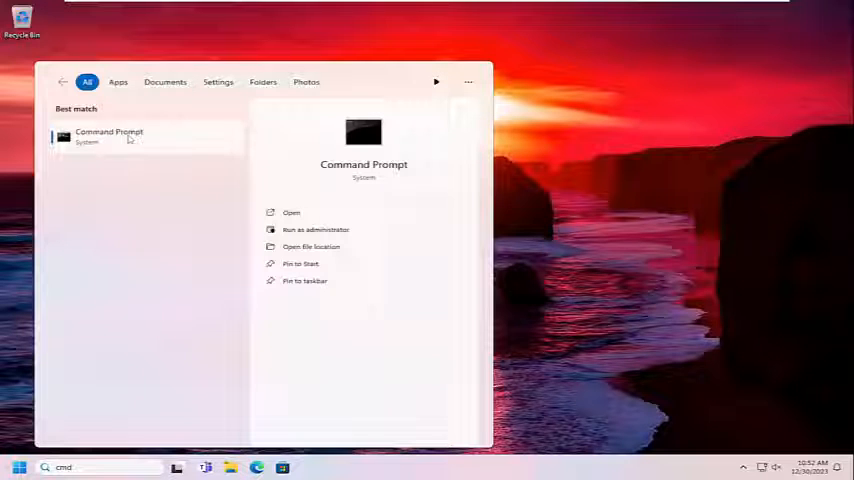
right_click(109, 135)
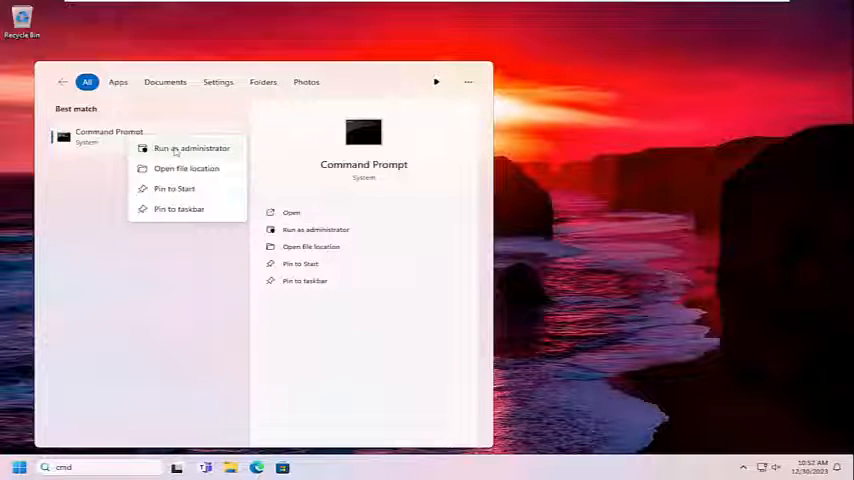
left_click(191, 148)
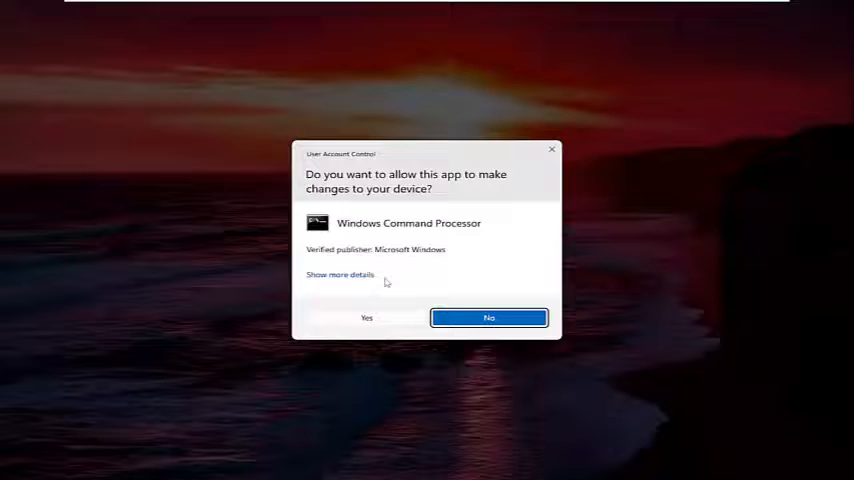
left_click(366, 317)
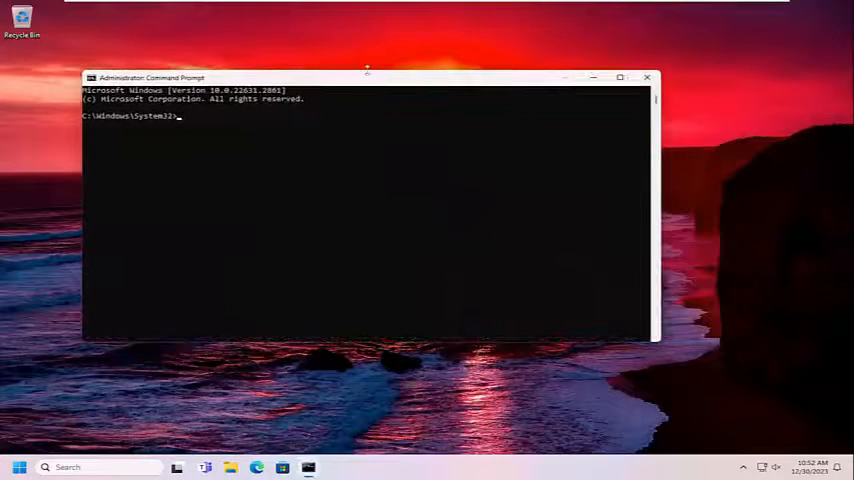
Run sfc /scannow and let verification reach 100% with no violations
left_click_drag(367, 78, 427, 50)
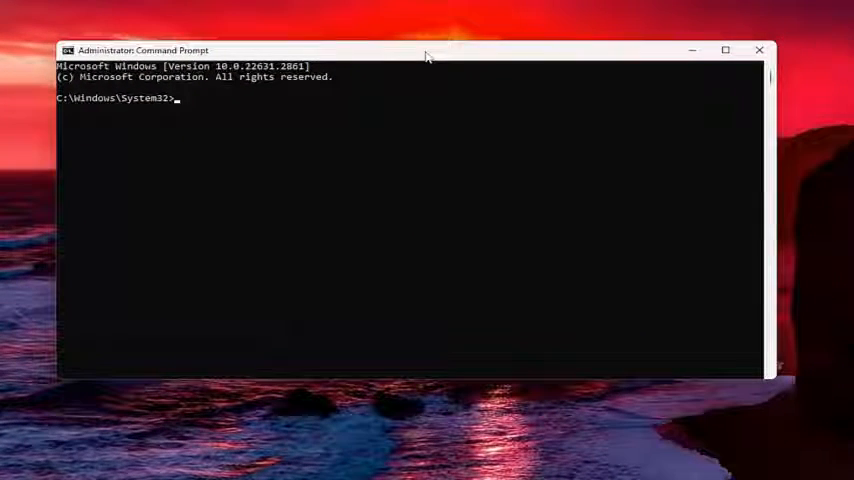
type("sfc")
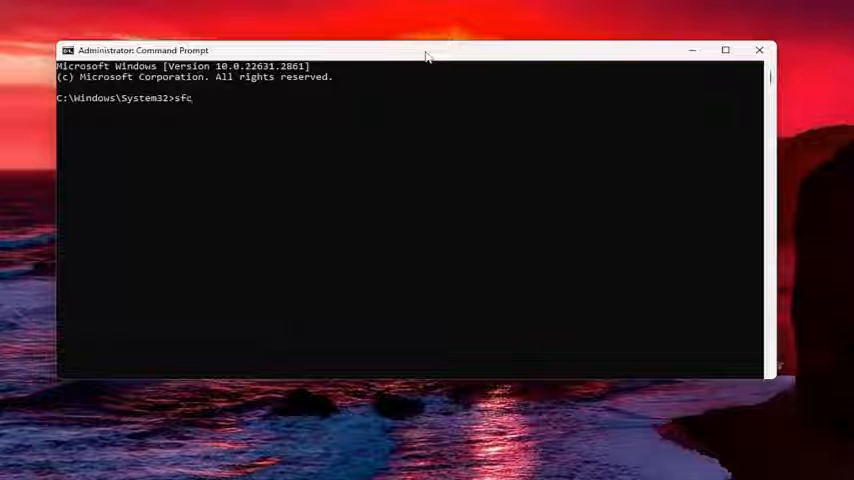
type("/s")
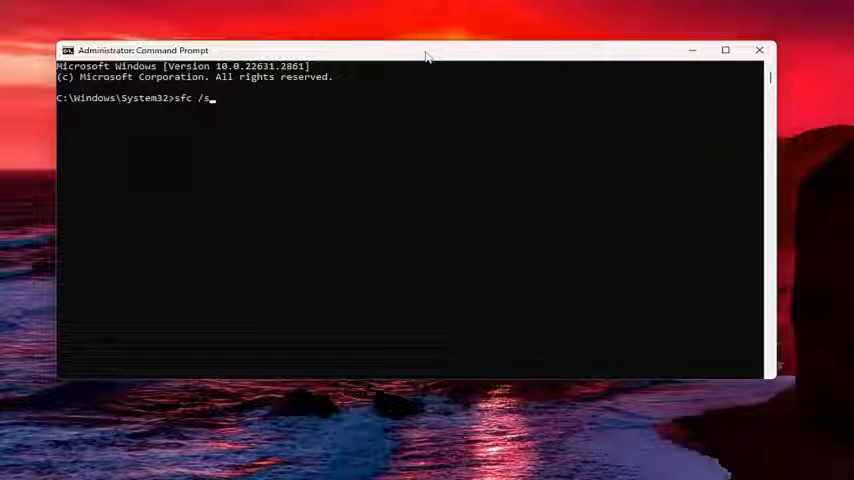
type("cannow")
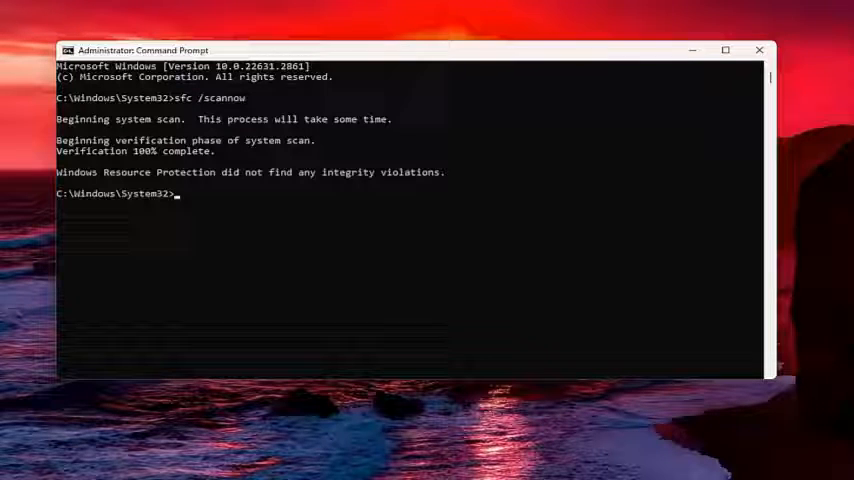
mouse_move(390, 155)
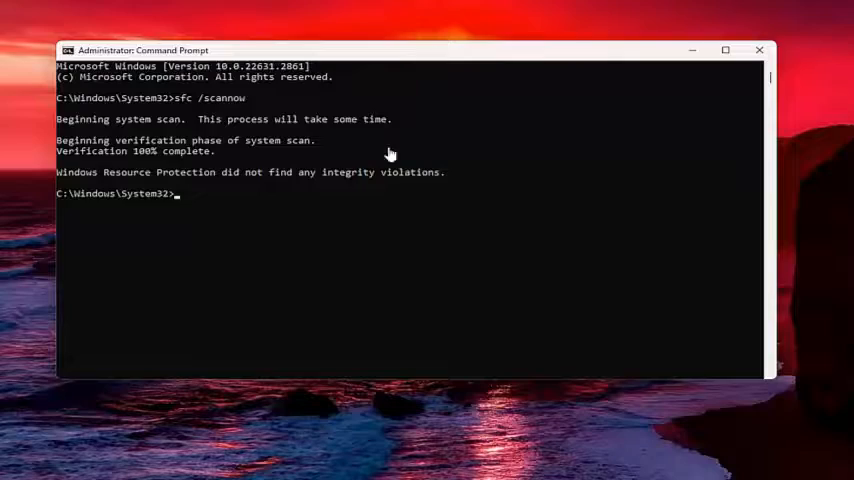
Close the admin Command Prompt and restart the PC via Start's menu, forcing it anyway
left_click(759, 50)
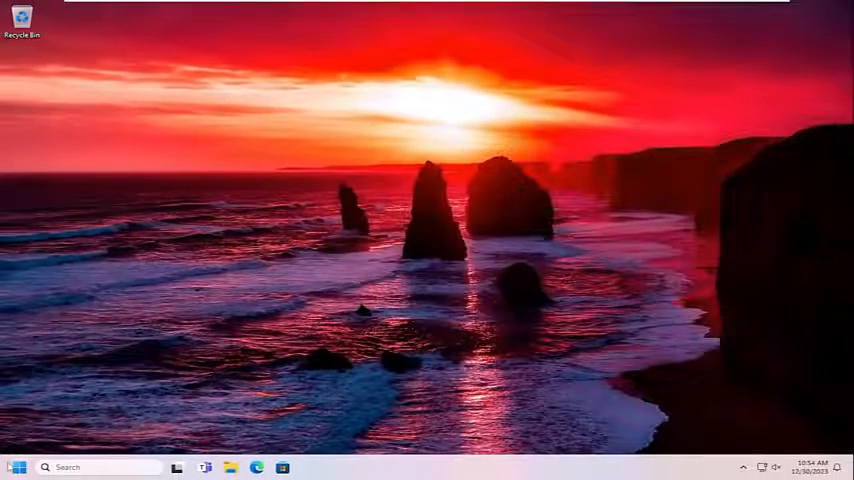
right_click(17, 467)
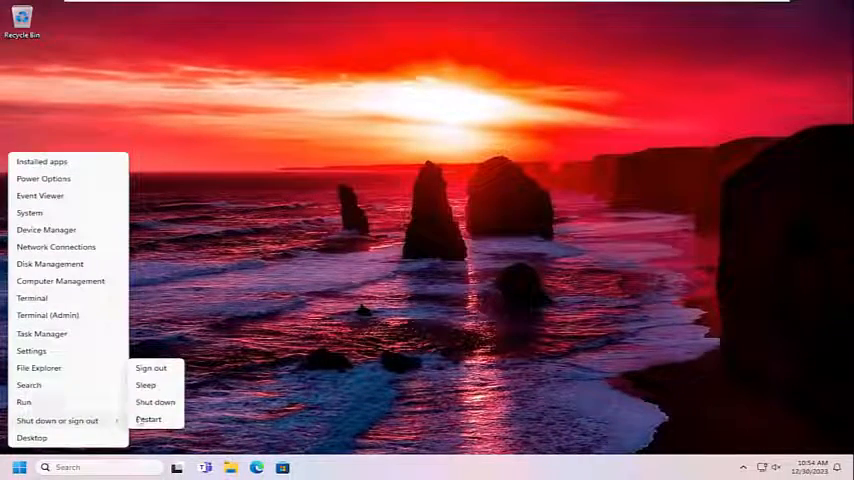
left_click(148, 419)
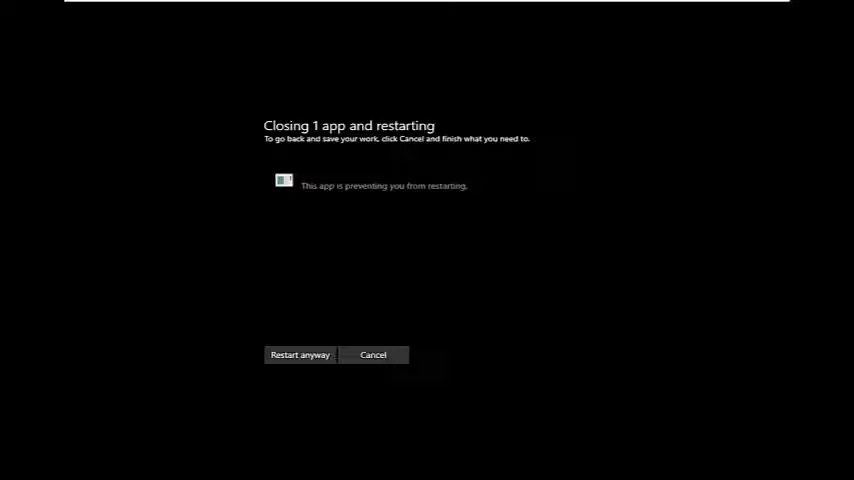
left_click(300, 355)
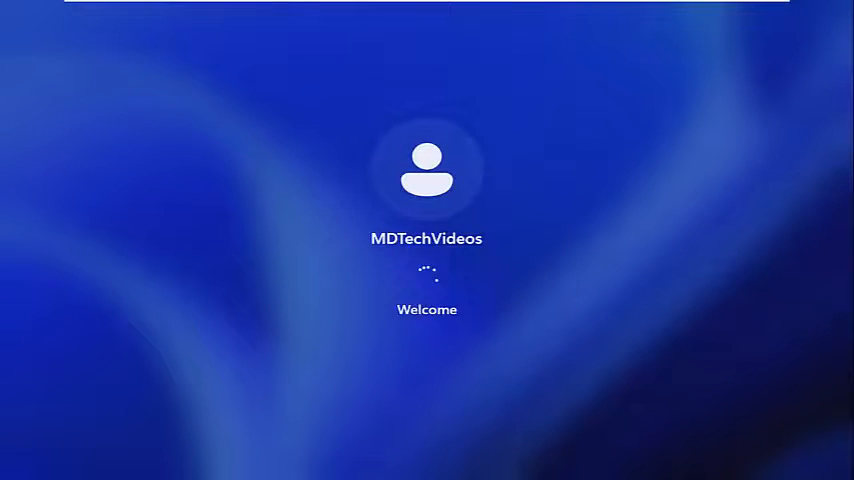